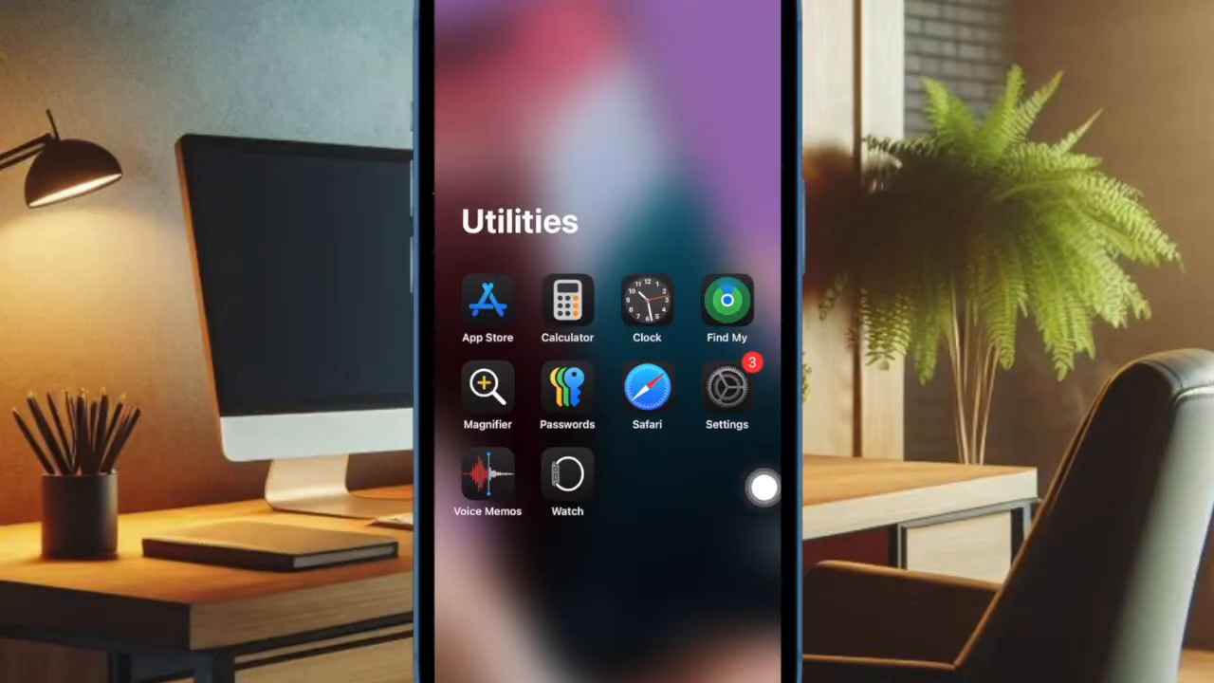
- Go to the Screen Time page in Settings from the Utilities folder
{"action": "left_click", "coordinate": [726, 389]}
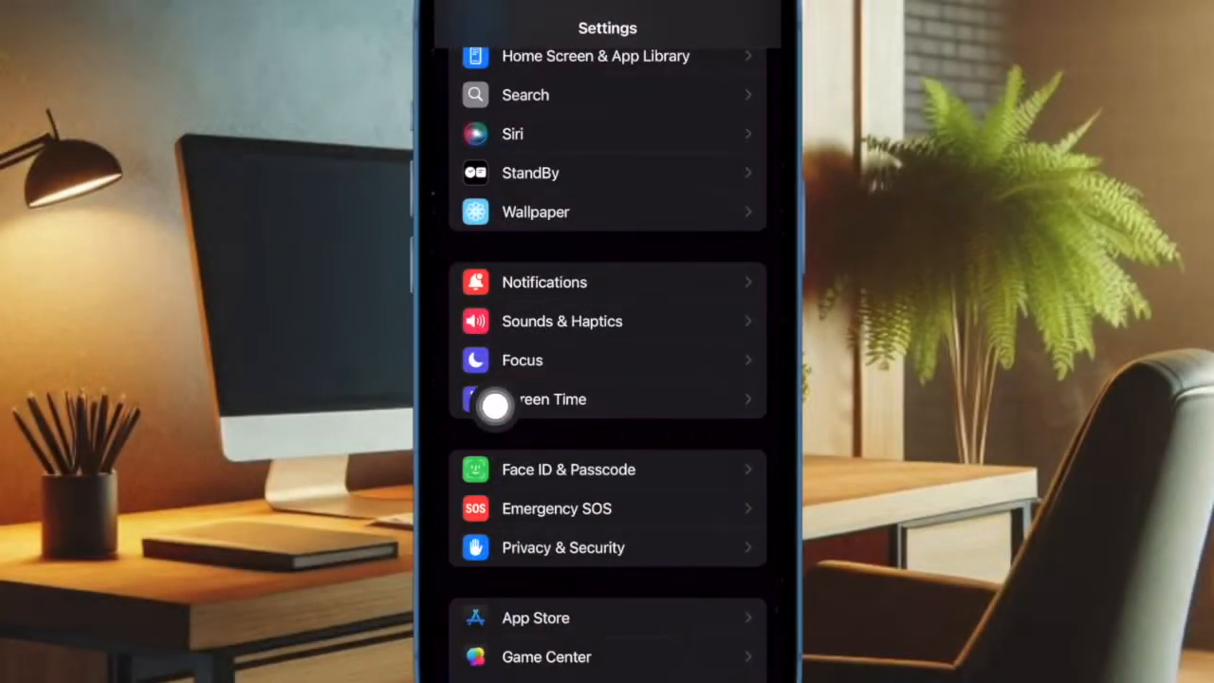
{"action": "left_click", "coordinate": [550, 399]}
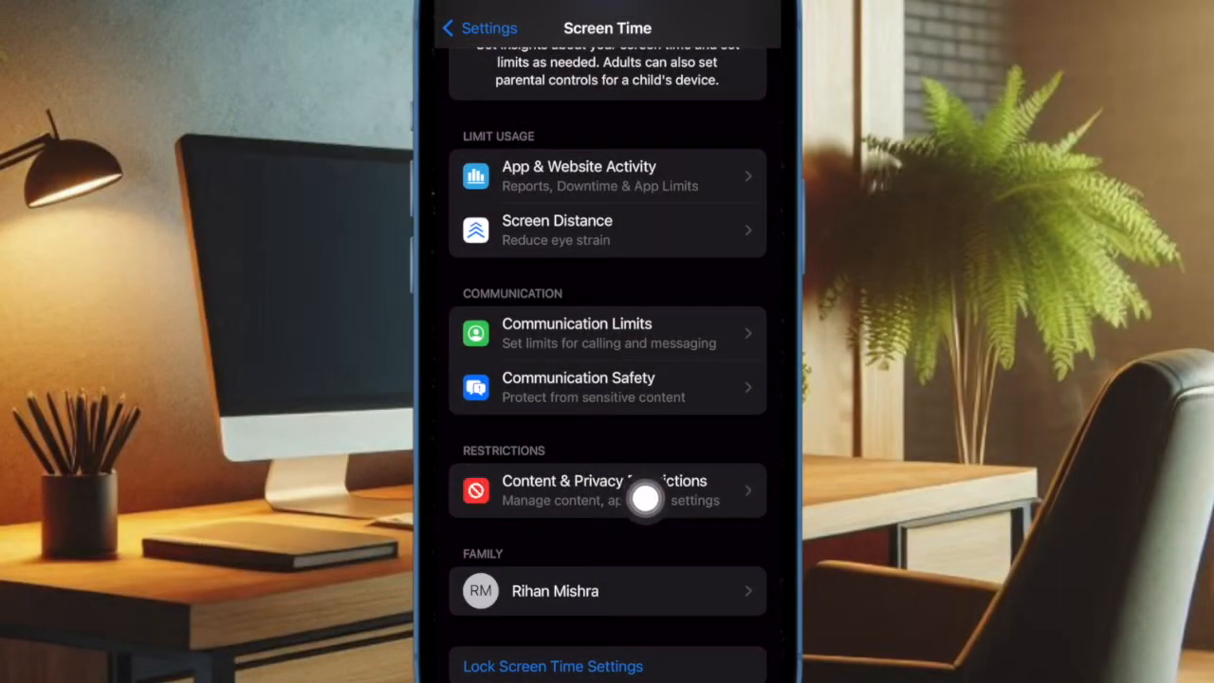
- Enter Content & Privacy Restrictions, where restrictions are on and privacy items read Allow
{"action": "left_click", "coordinate": [602, 490]}
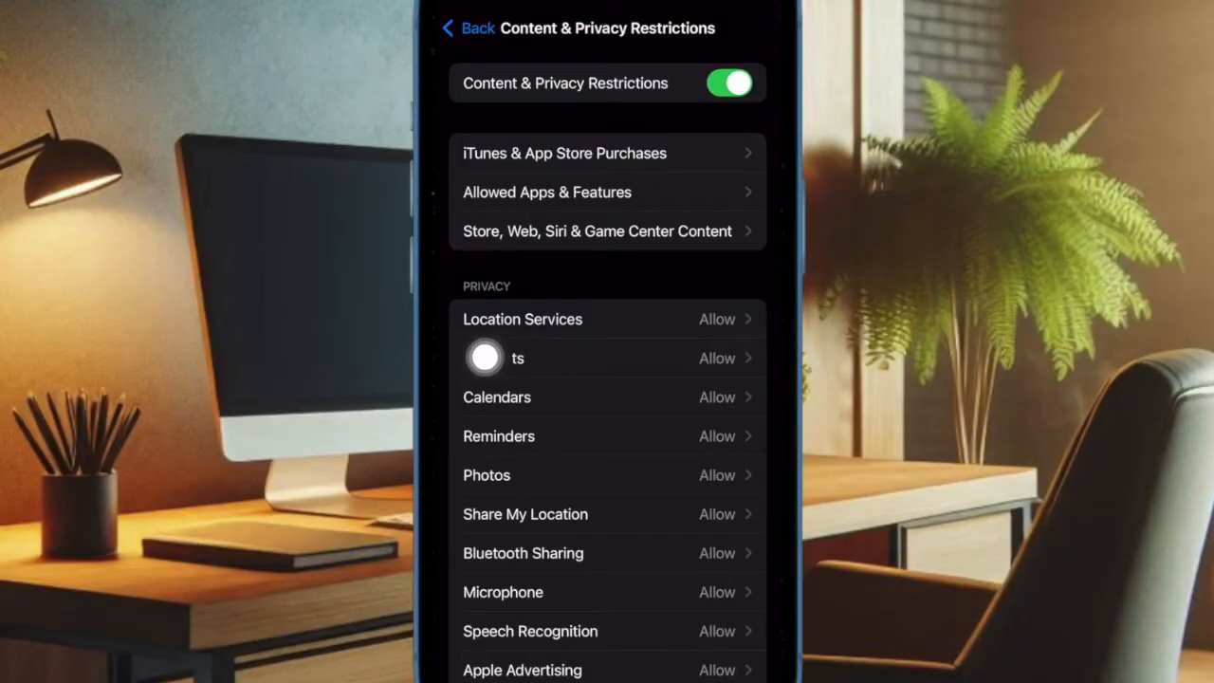
- Check Contacts privacy permissions and confirm WhatsApp has Full Access to the 529 contacts
{"action": "left_click", "coordinate": [607, 357]}
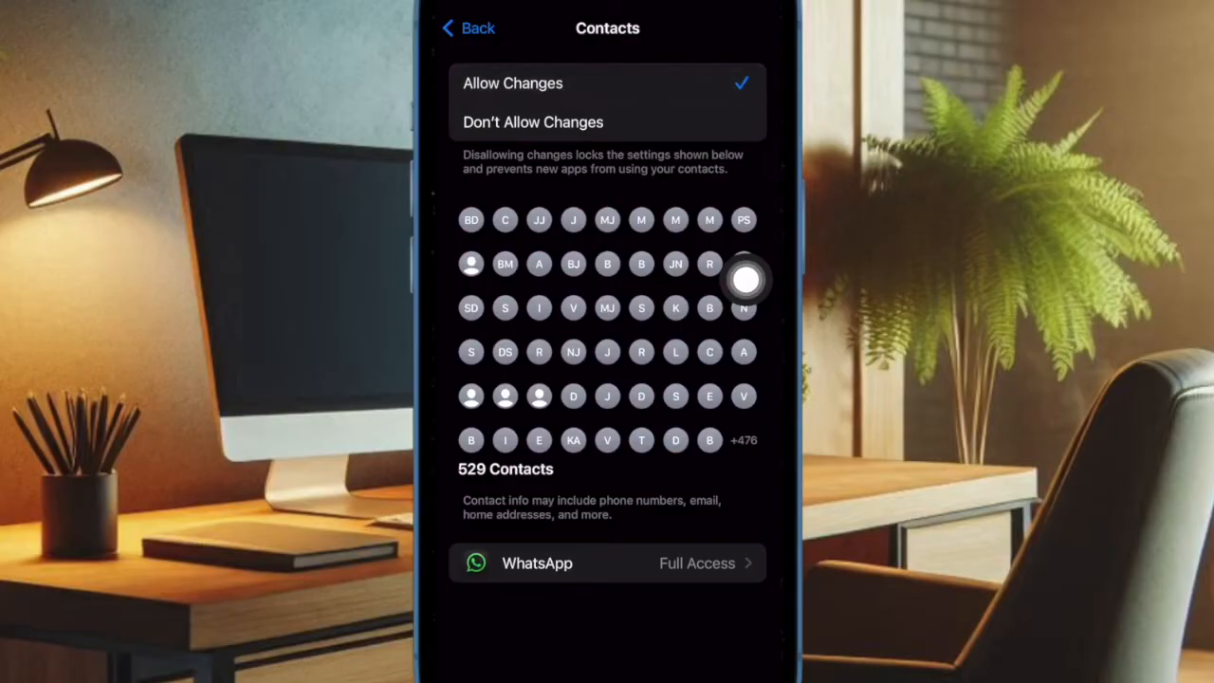
{"action": "mouse_move", "coordinate": [742, 558]}
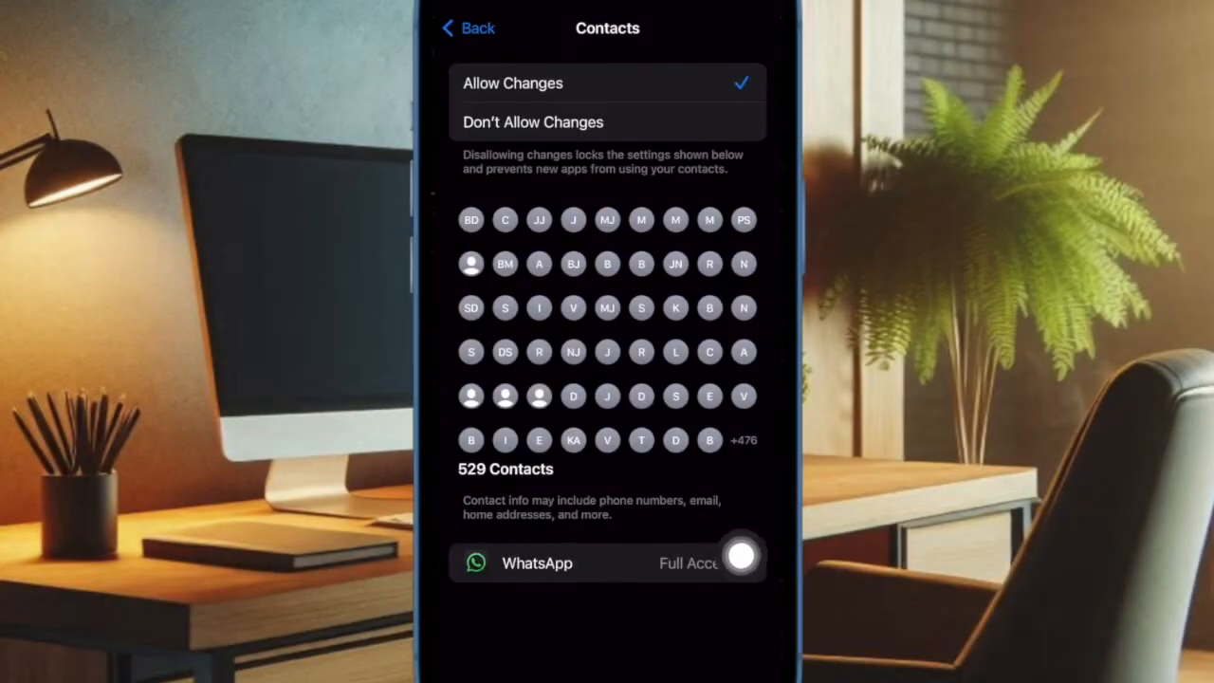
{"action": "left_click", "coordinate": [607, 562]}
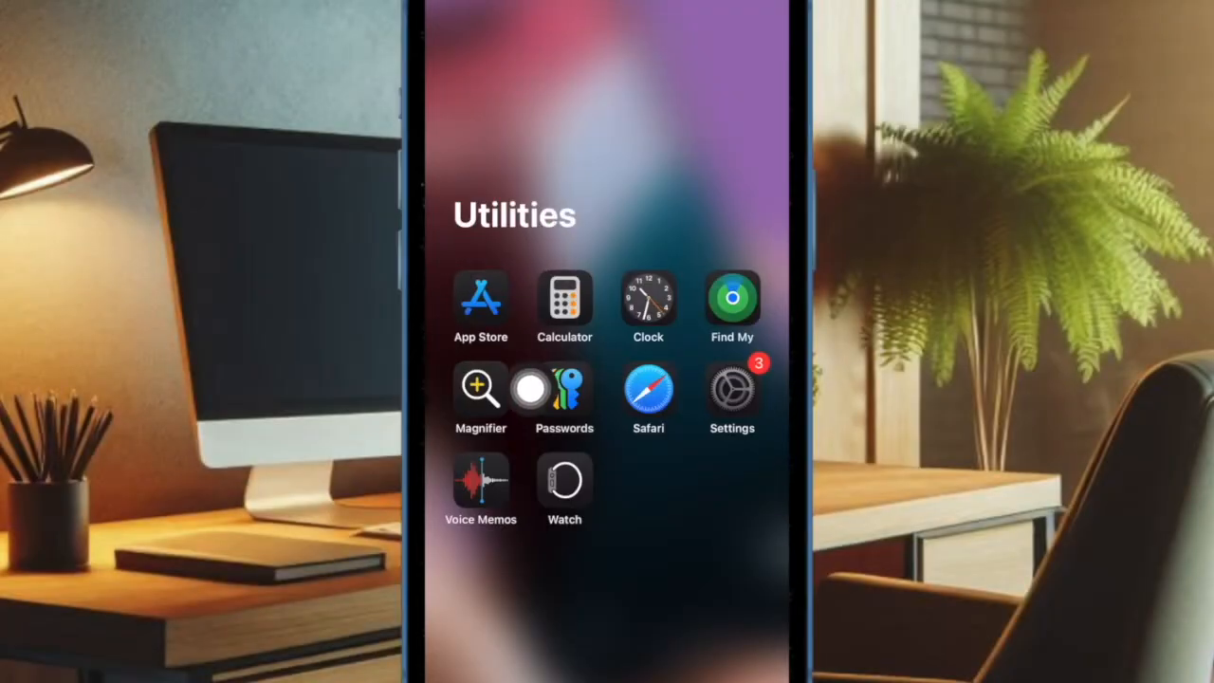
- Search the App Store for whatsapp and view the already-installed WhatsApp Messenger result
{"action": "left_click", "coordinate": [481, 293]}
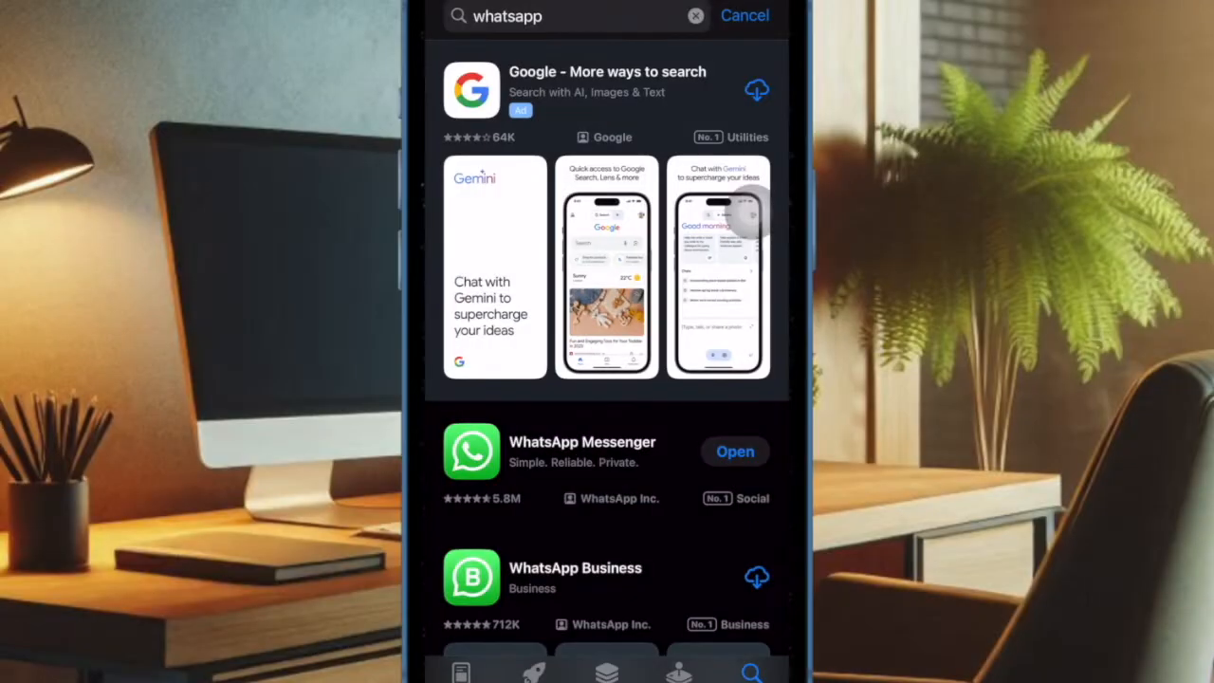
{"action": "left_click", "coordinate": [581, 442]}
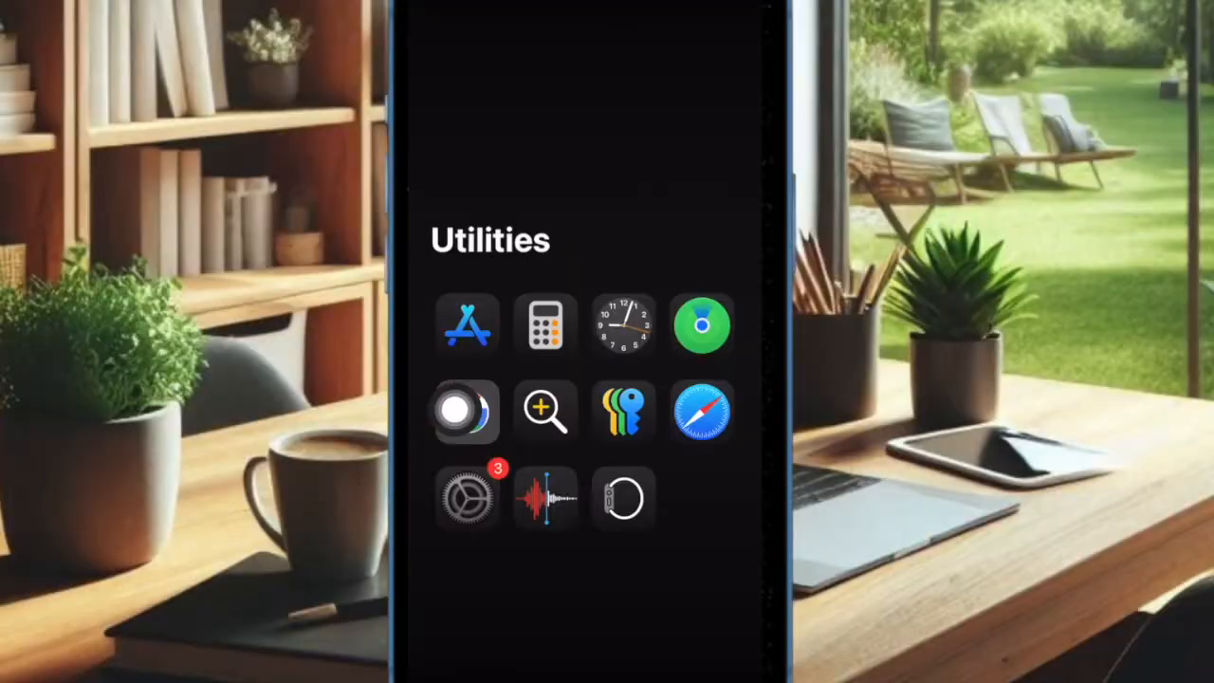
- Go to the General section of Settings from the Utilities folder
{"action": "left_click", "coordinate": [466, 498]}
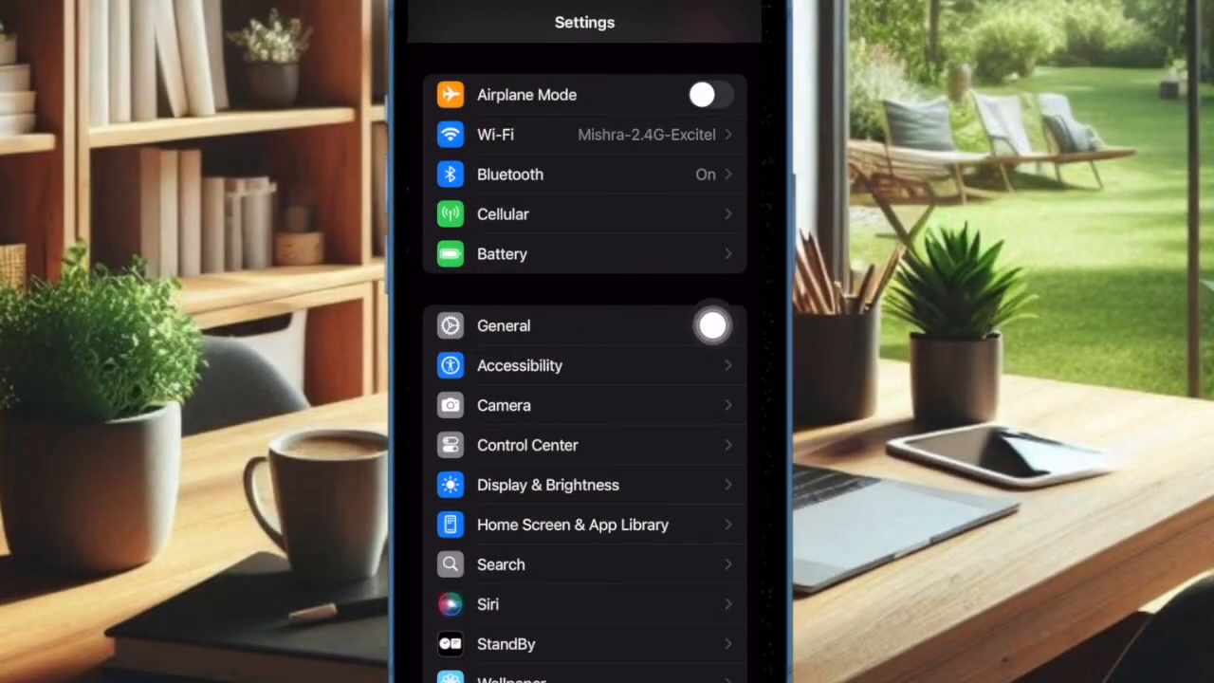
{"action": "left_click", "coordinate": [503, 325]}
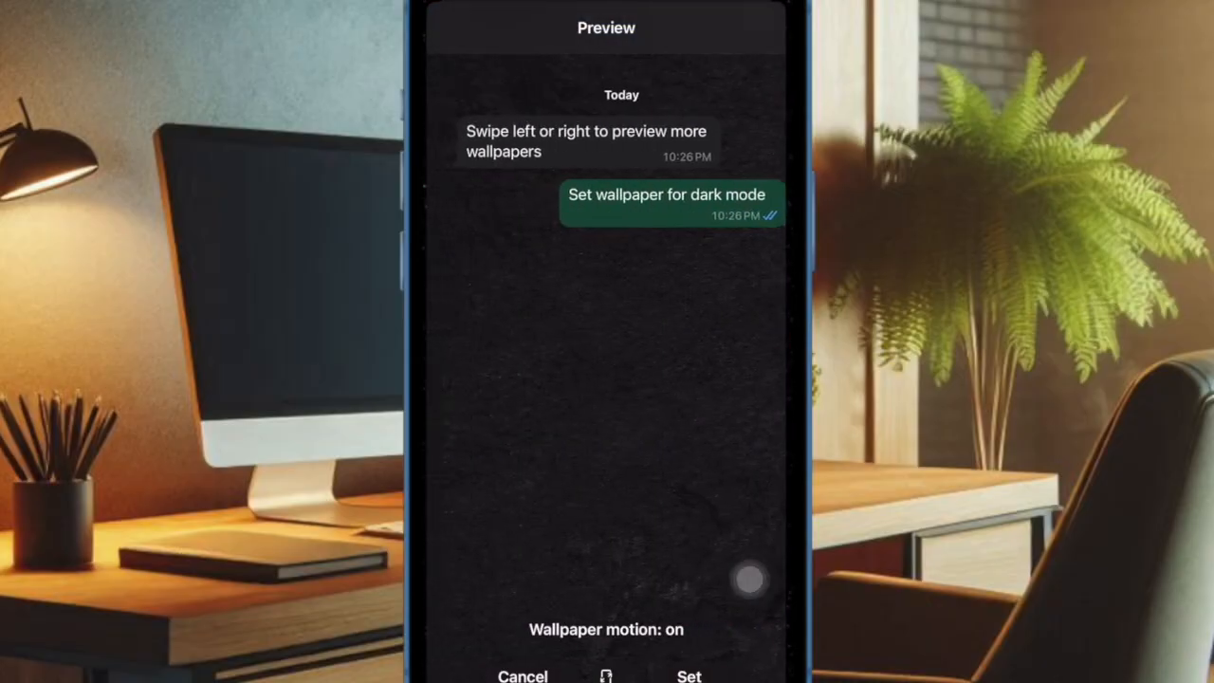
- Swipe to the next dark-mode wallpaper, an aerial photo of a person in a boat
{"action": "scroll", "scroll_direction": "left", "scroll_amount": 3}
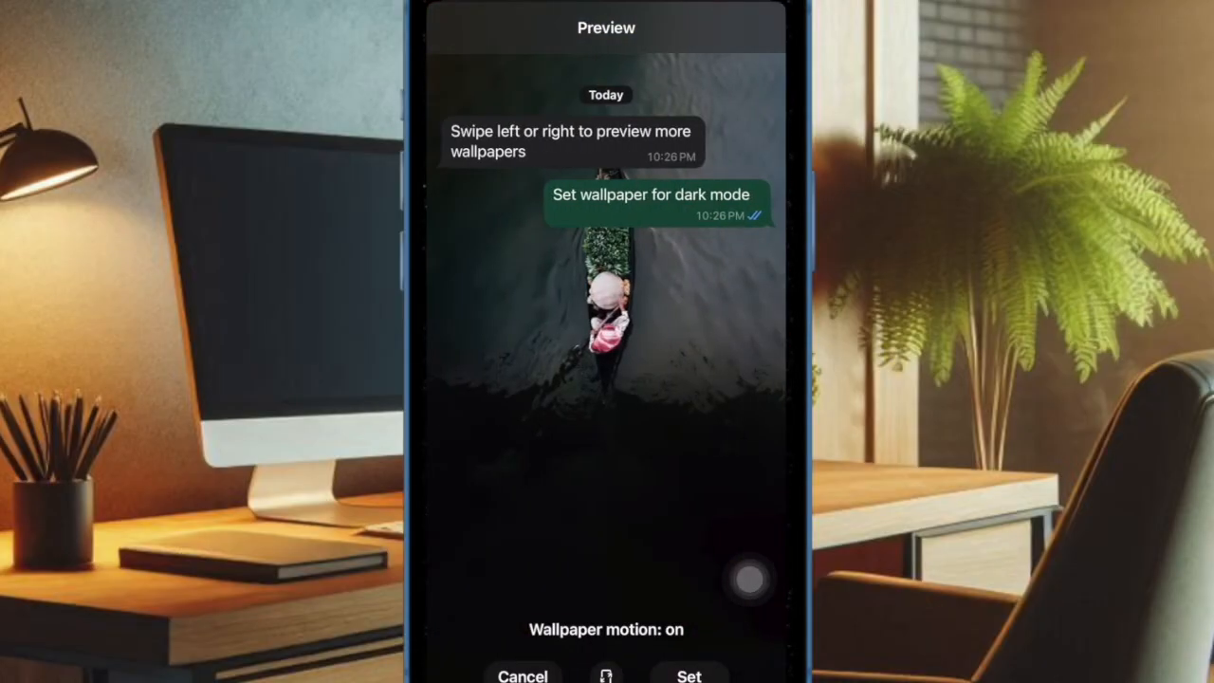